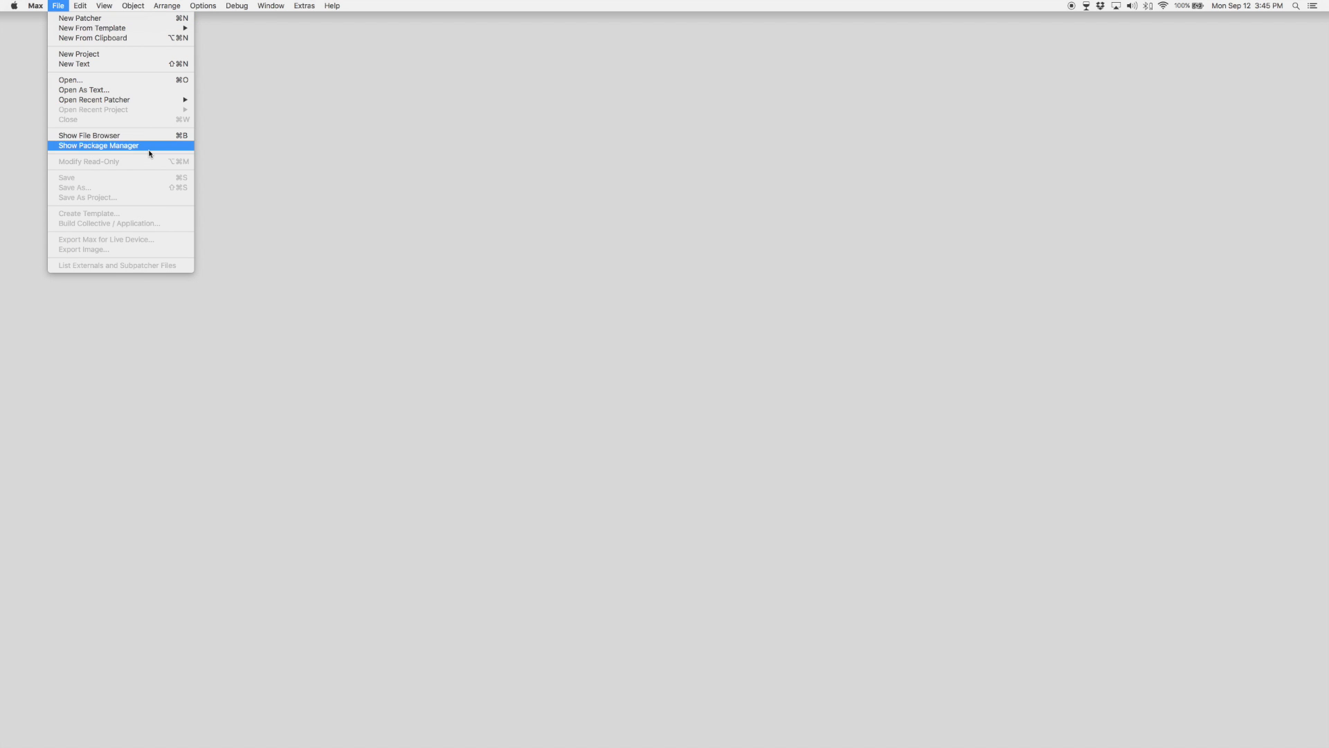
Choose File > Show Package Manager to open the package browser
click(98, 146)
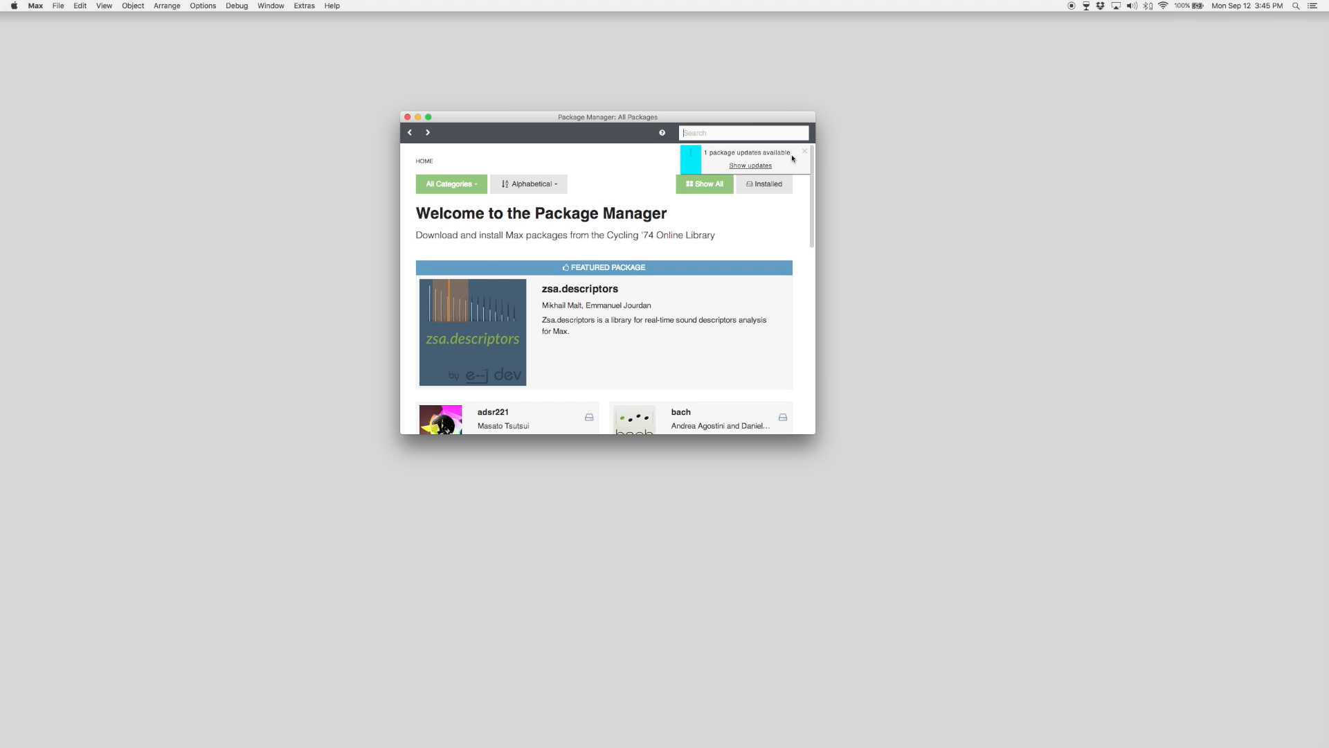
Search for 'rise', install the RISE package and launch it
click(804, 151)
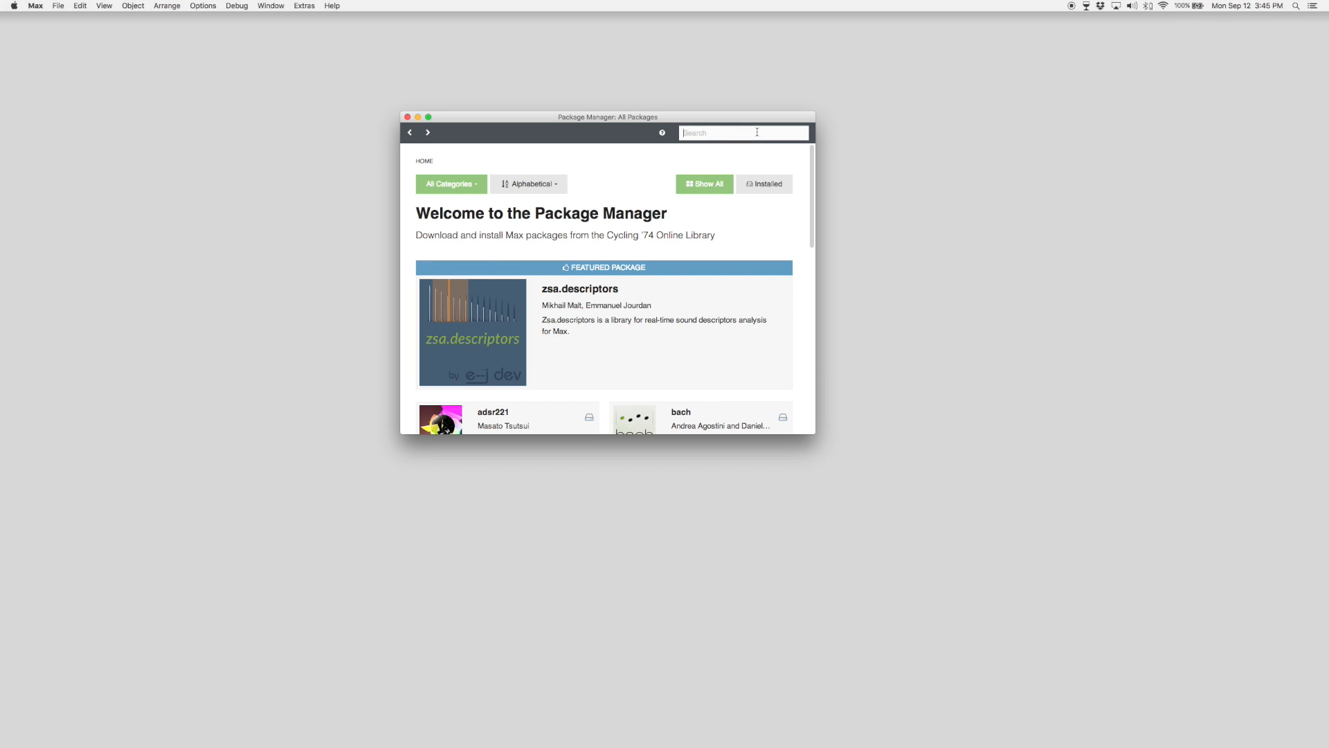
text(rise)
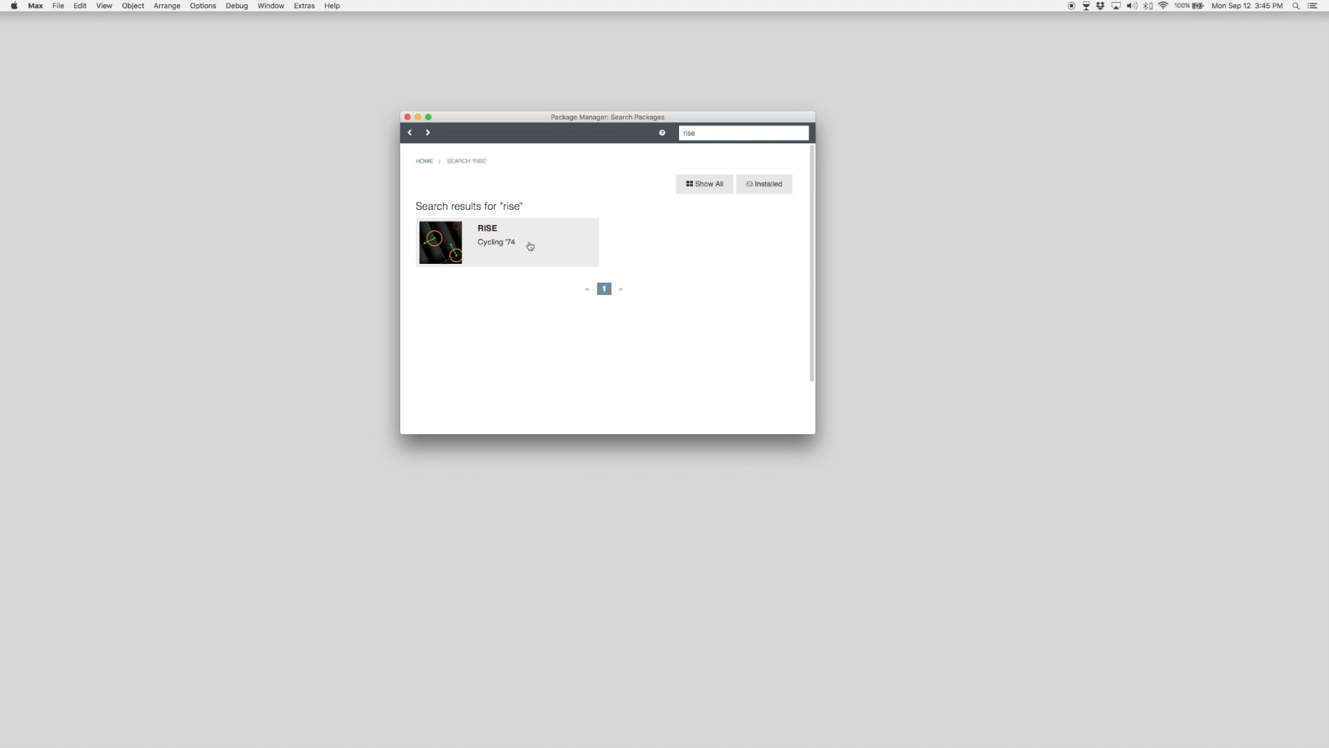
click(529, 243)
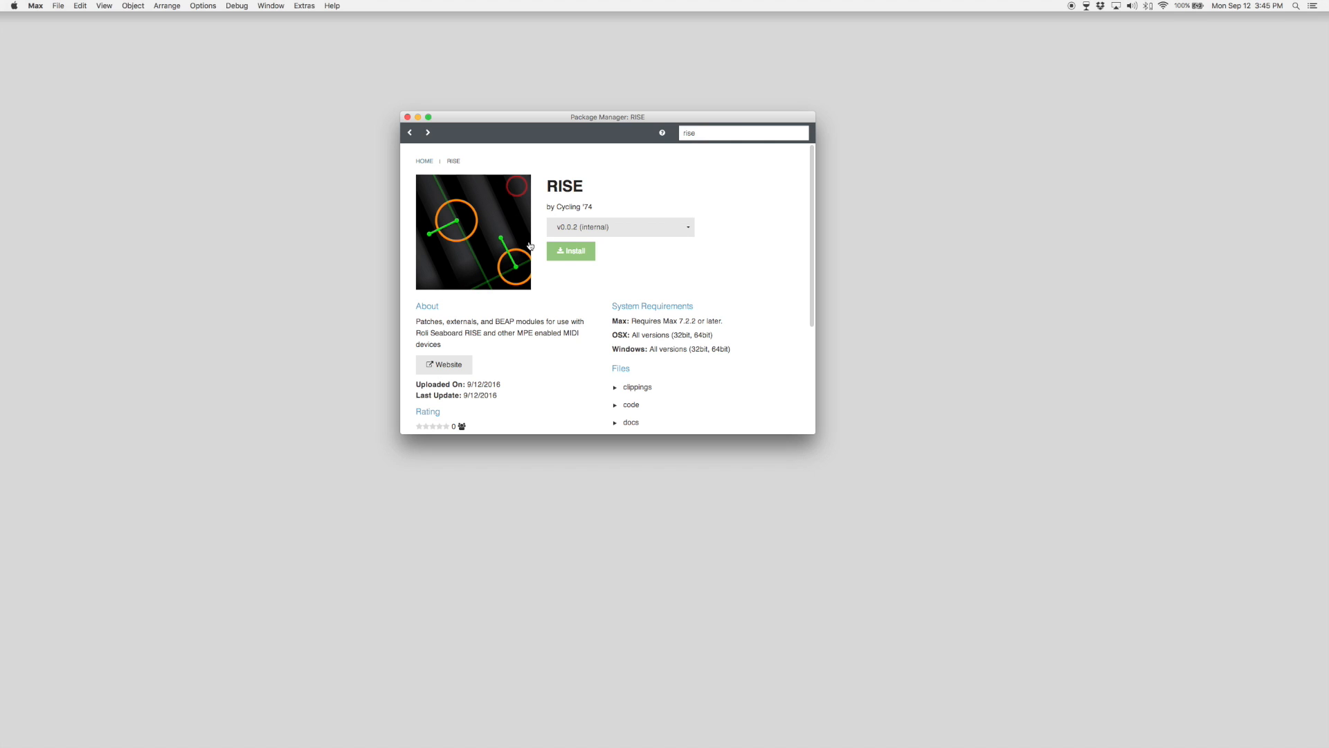
click(571, 250)
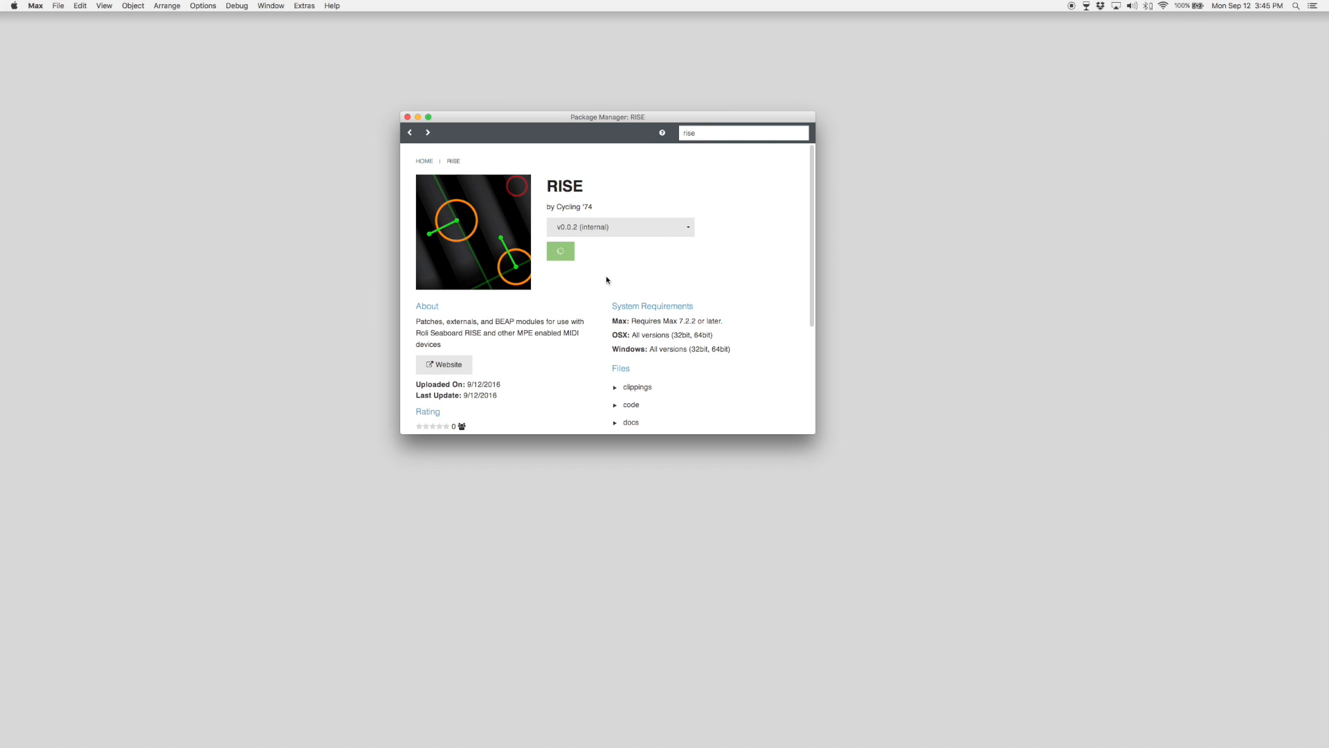
click(560, 250)
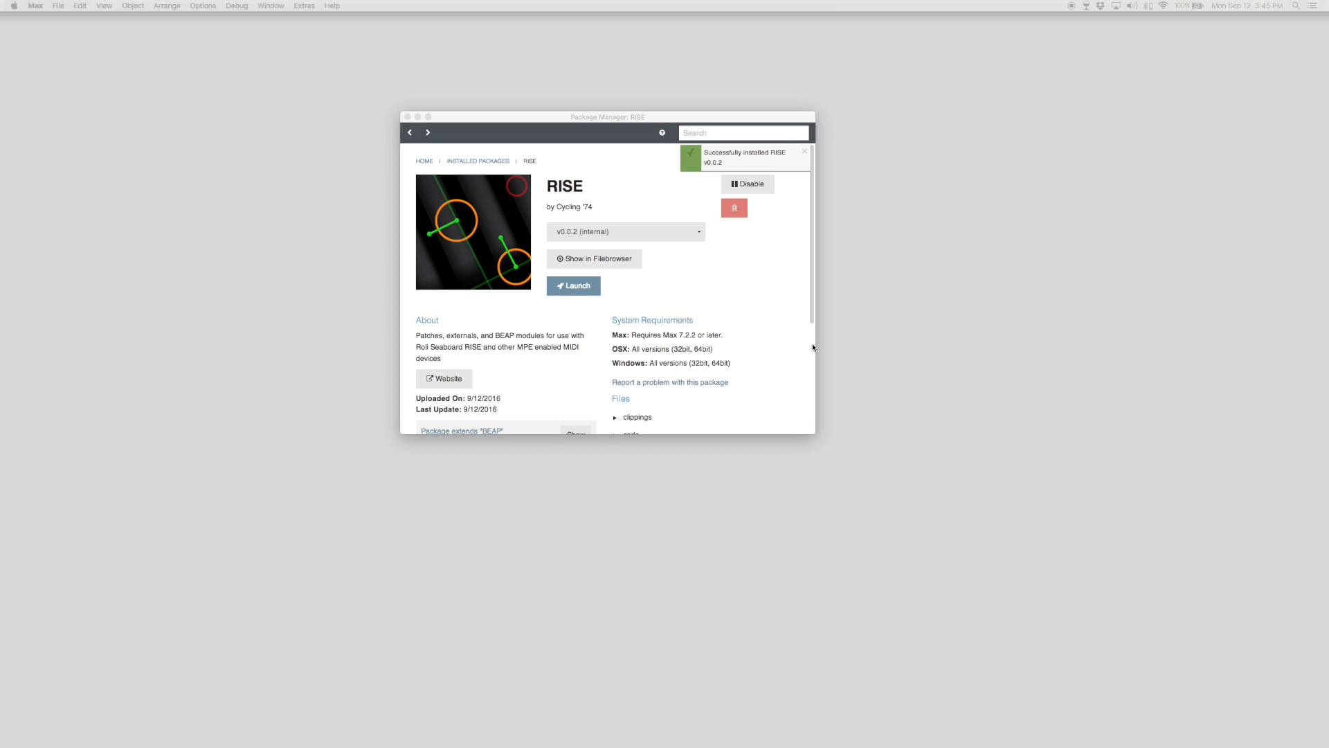
click(574, 286)
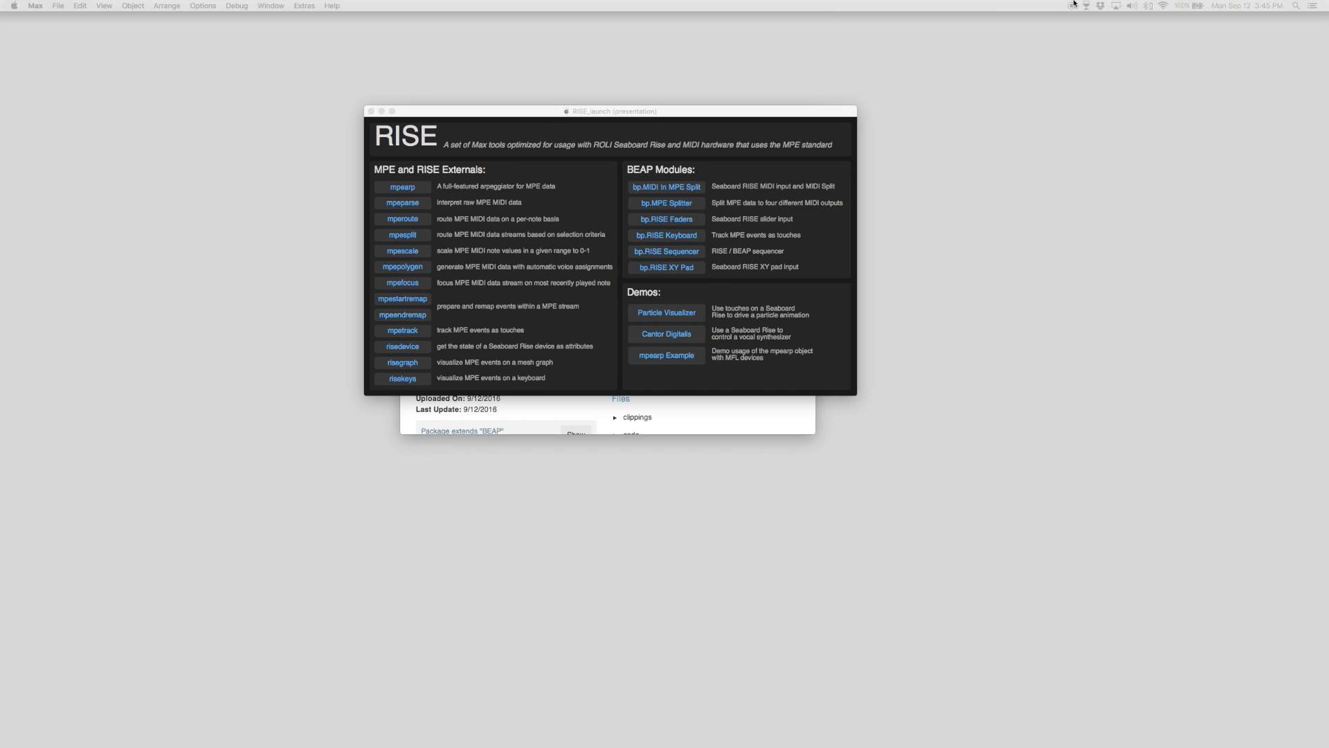
Launch the Particle Visualizer demo from the RISE launcher's Demos list
click(666, 312)
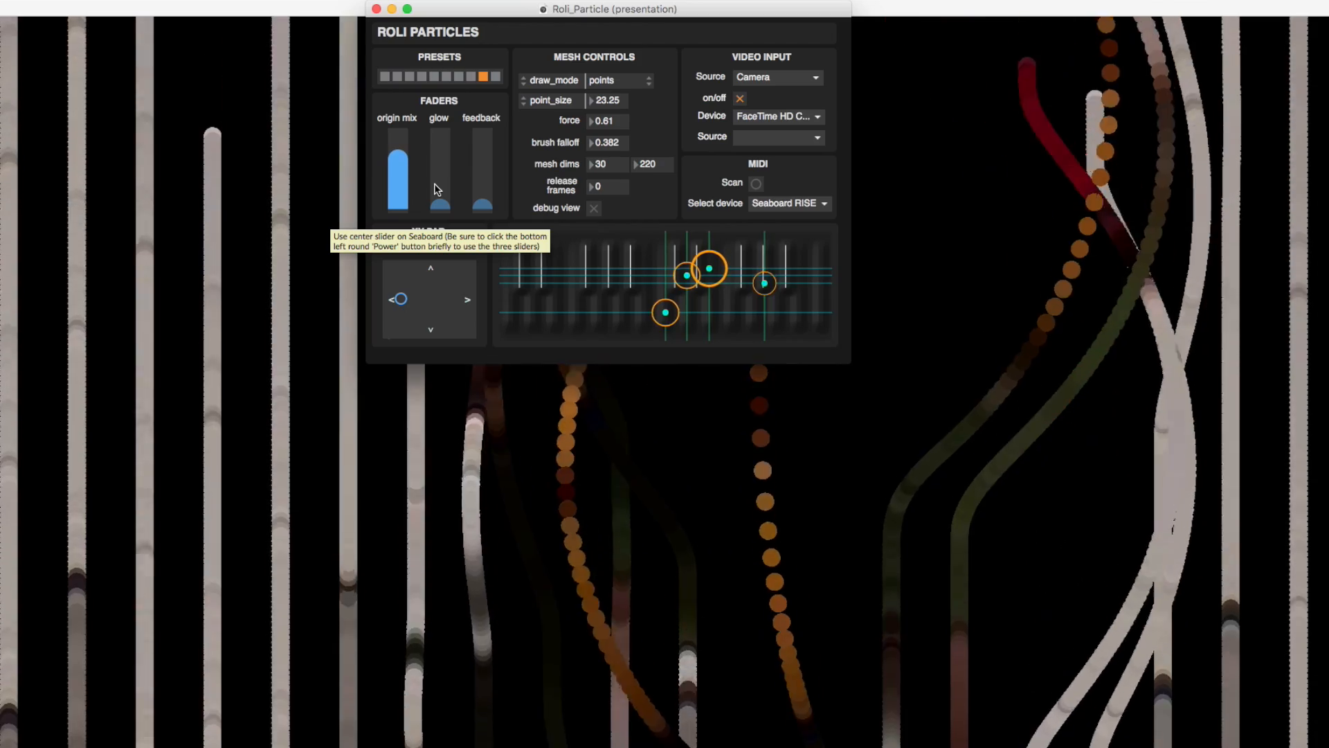
Load another preset slot: tri_grid mesh, force -1.52, mesh dims 350 by 220
click(649, 80)
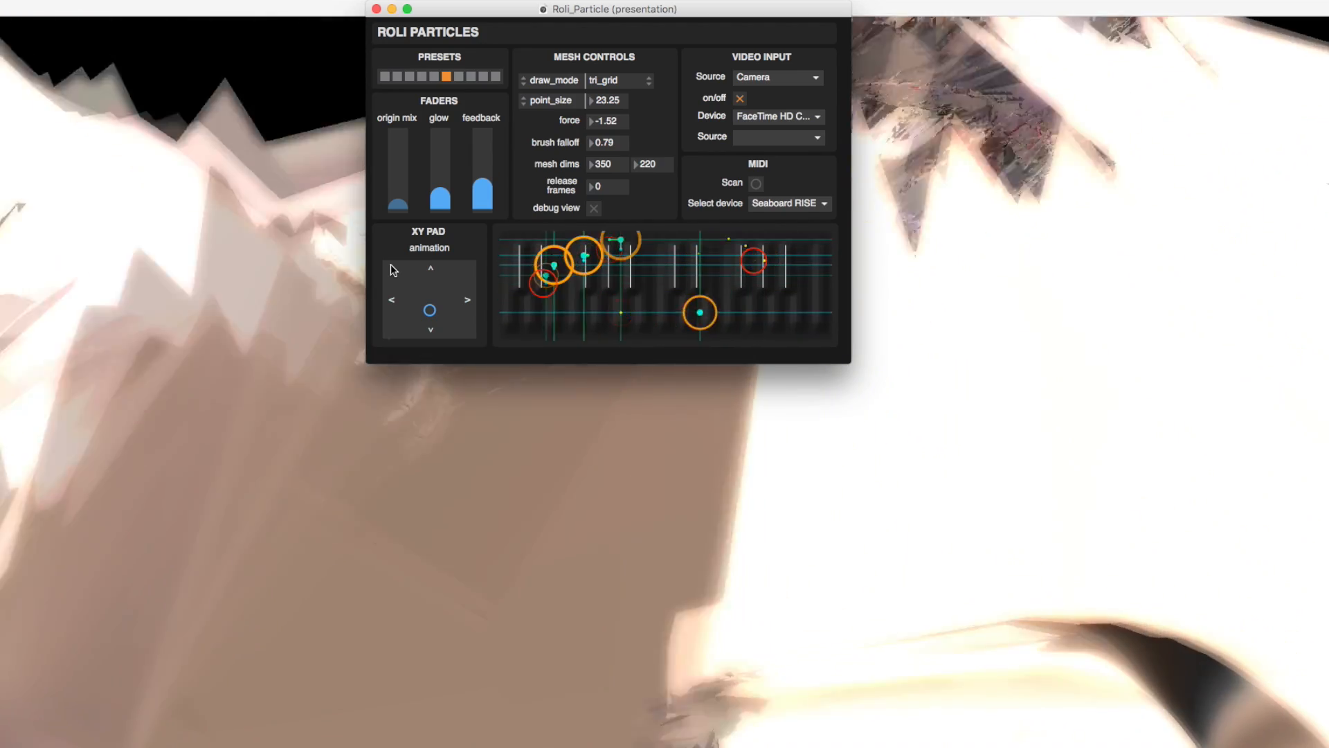
Try quad_grid and points draw modes, then settle on line_loop
click(620, 80)
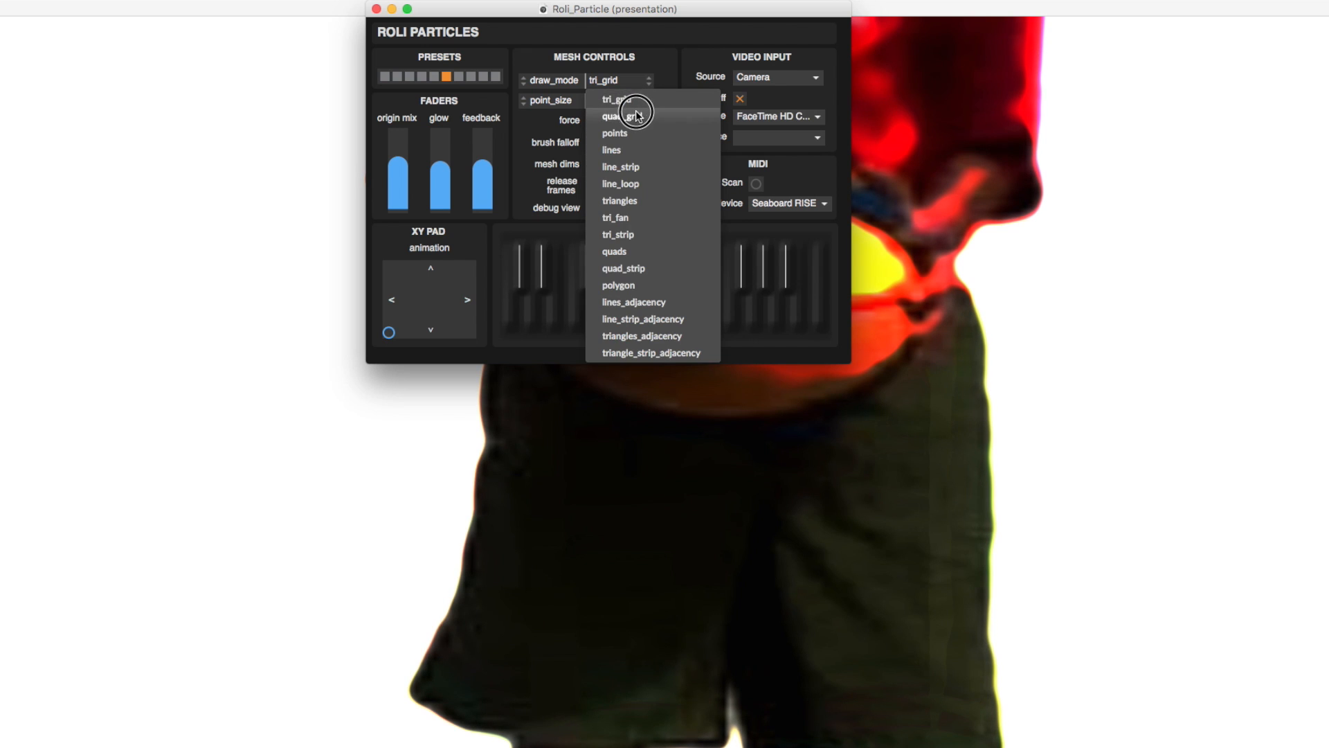
click(622, 116)
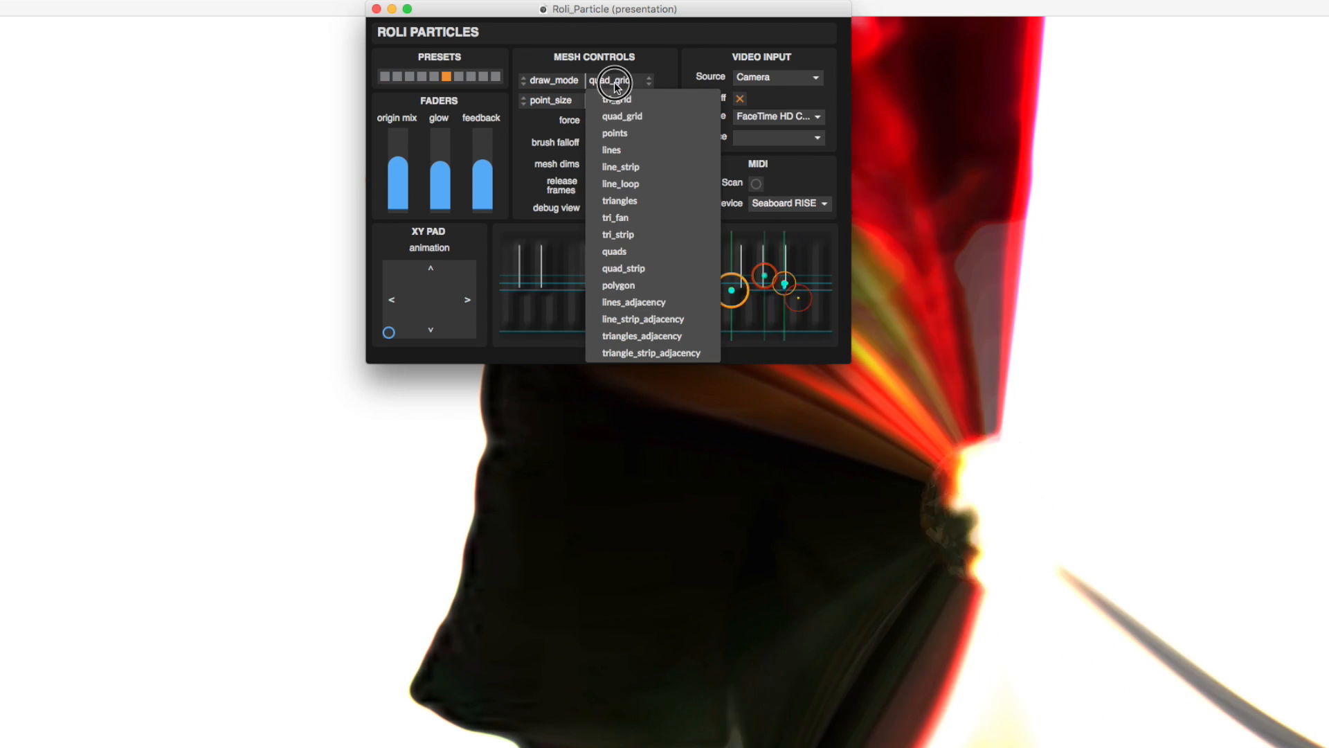
click(615, 133)
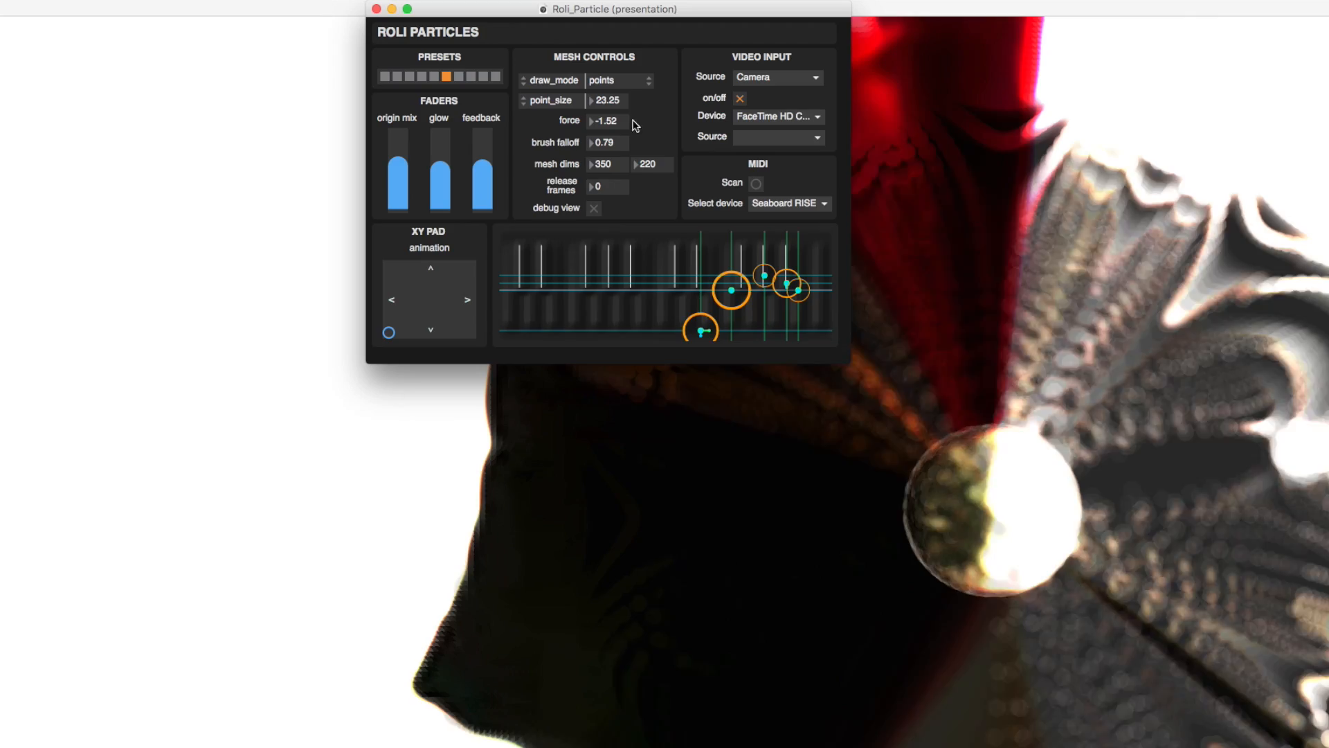
click(618, 80)
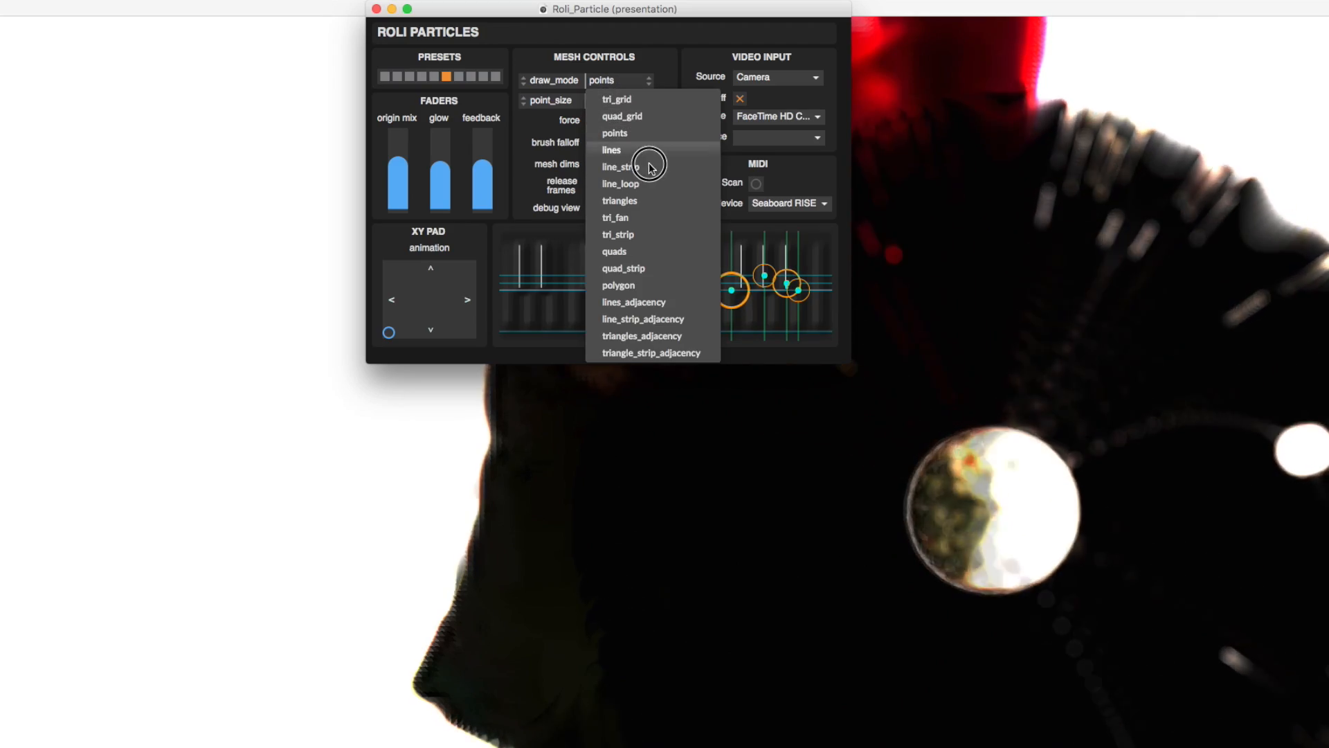
click(611, 150)
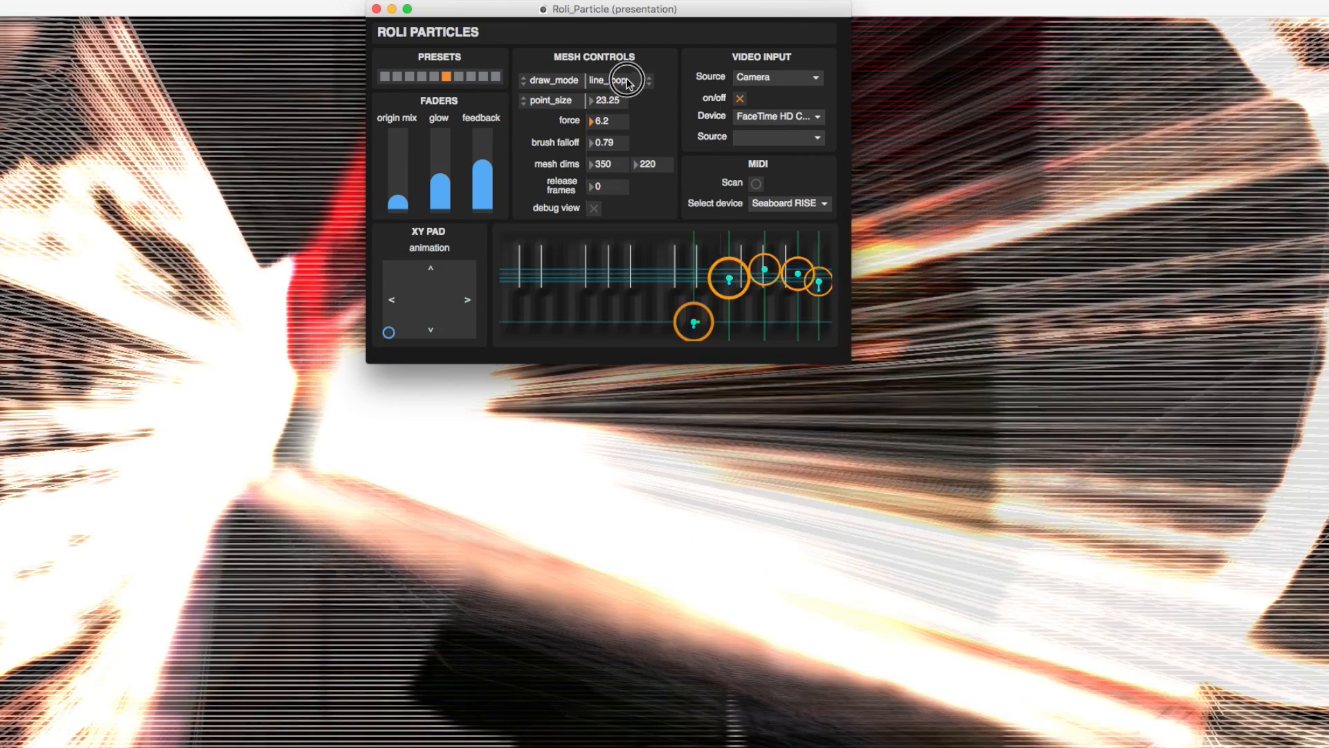
Switch the draw mode to lines and drag force down to -5.5
click(621, 80)
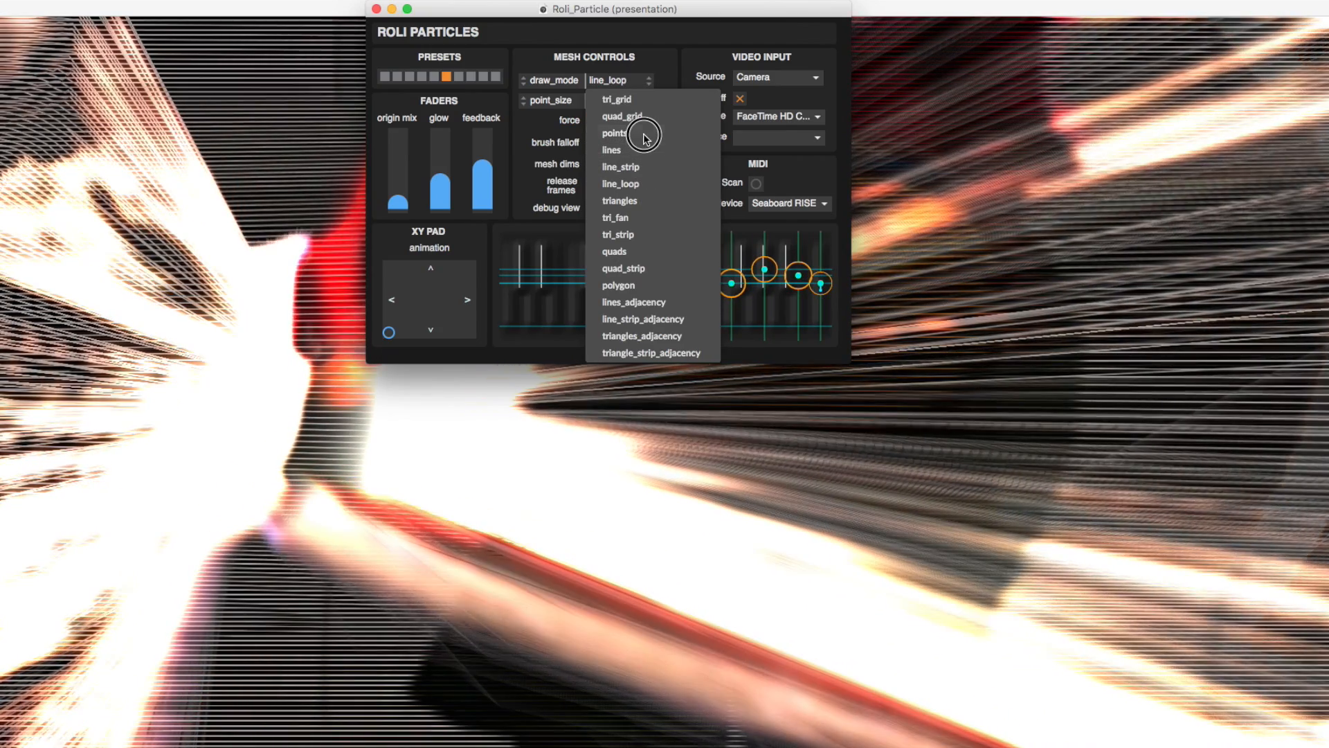
click(611, 150)
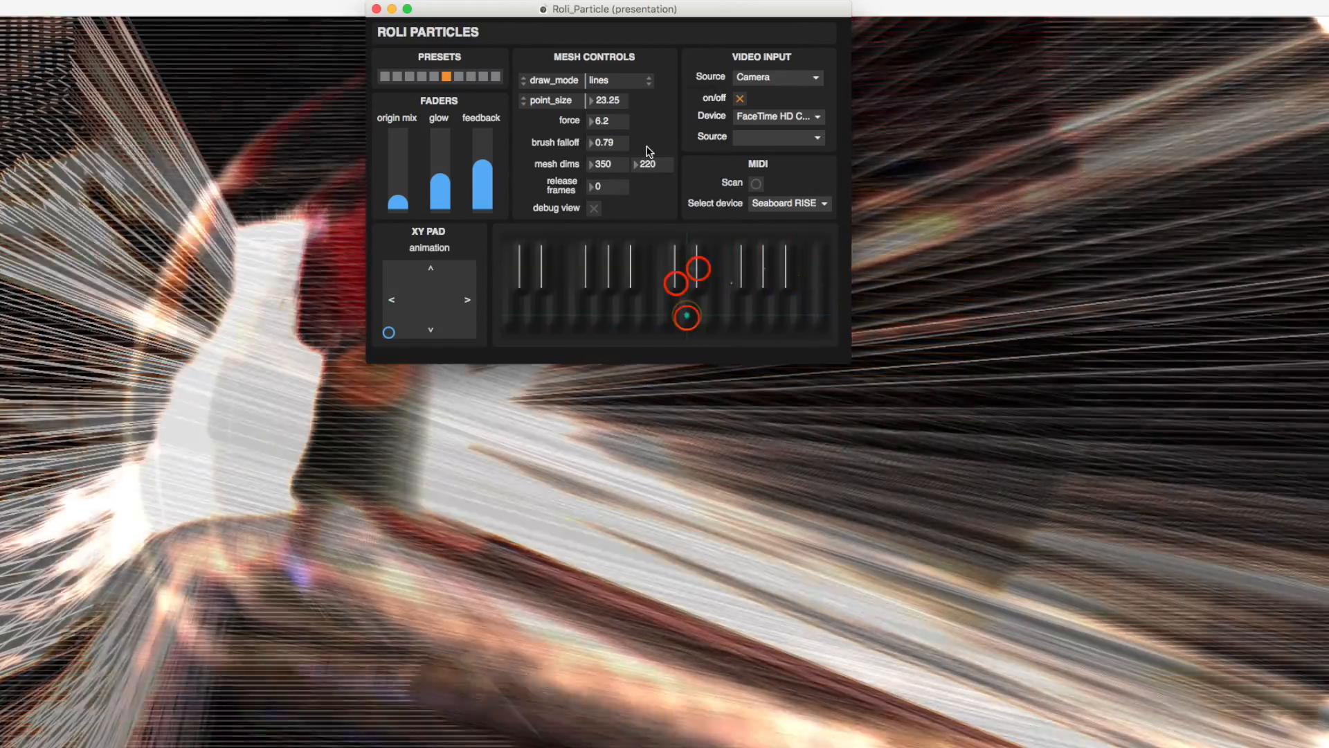
drag(687, 316, 744, 287)
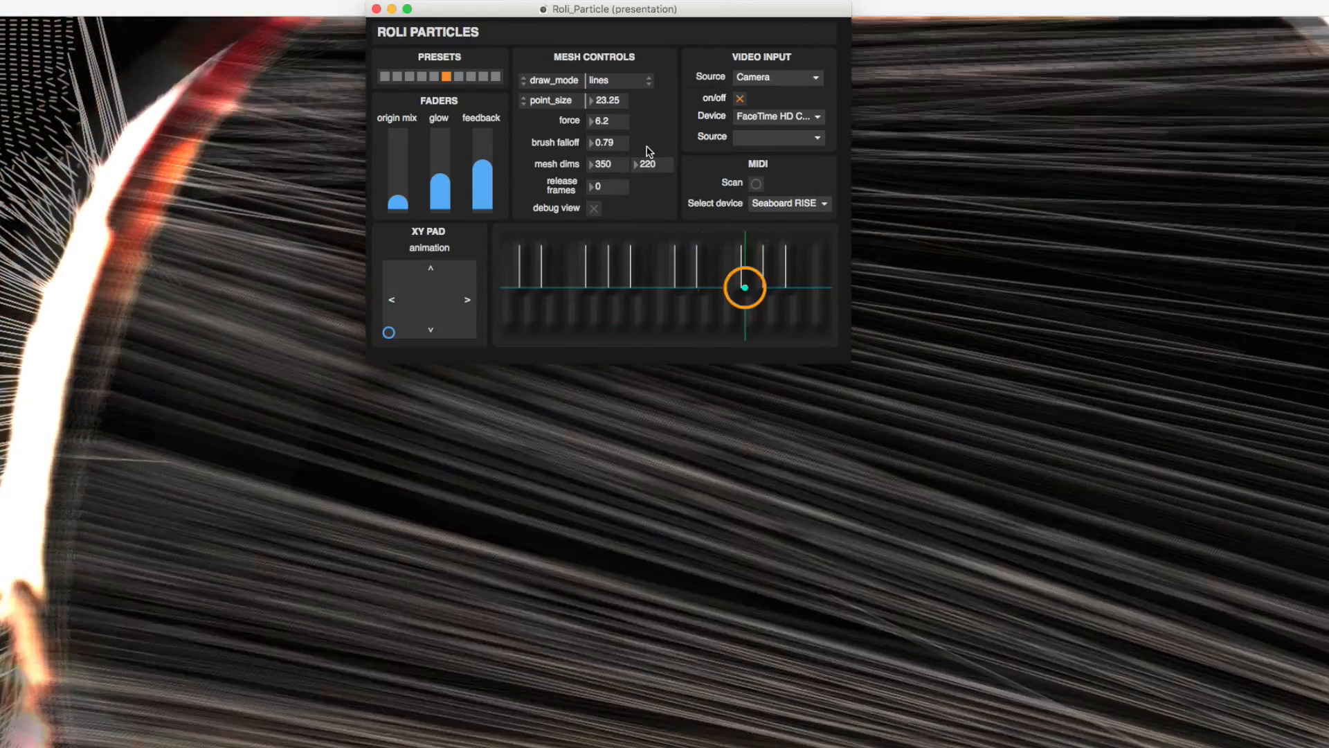
drag(744, 286, 642, 284)
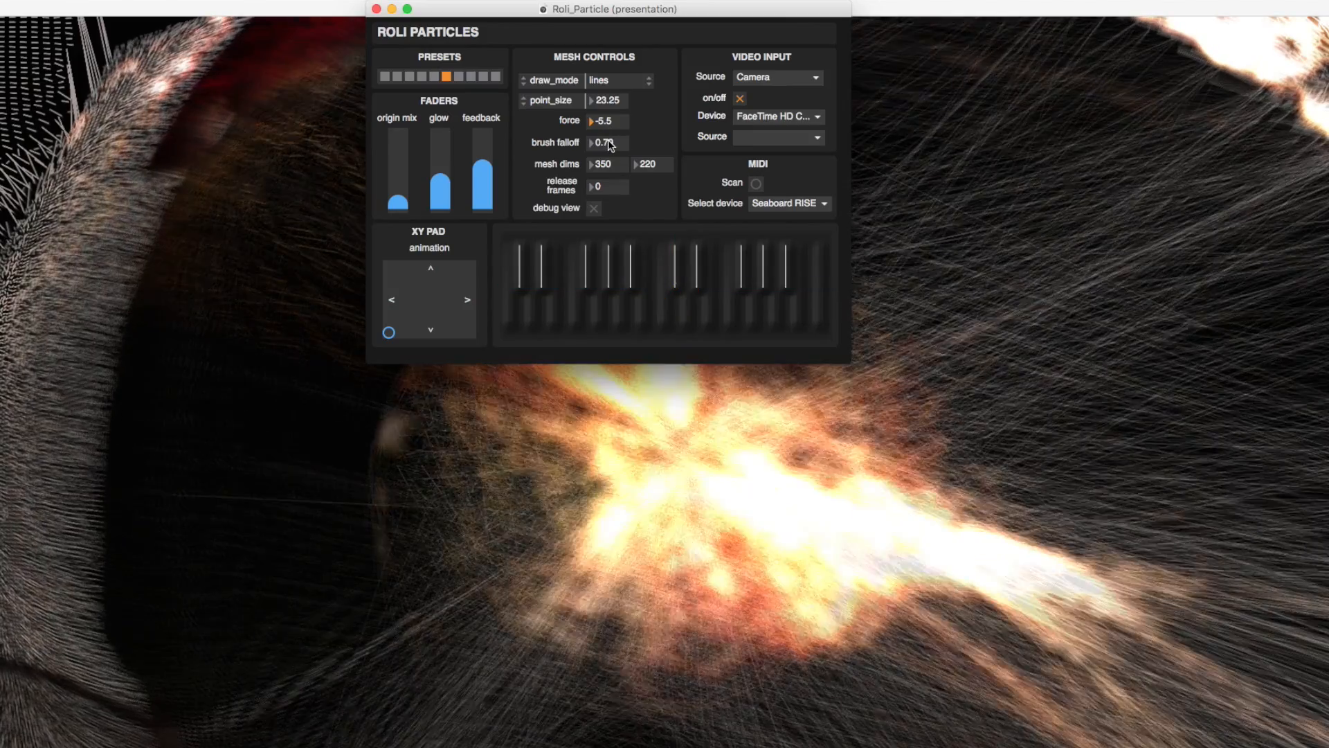
Set brush falloff -2.4, mesh dims 25 by 63, release frames 146
click(675, 281)
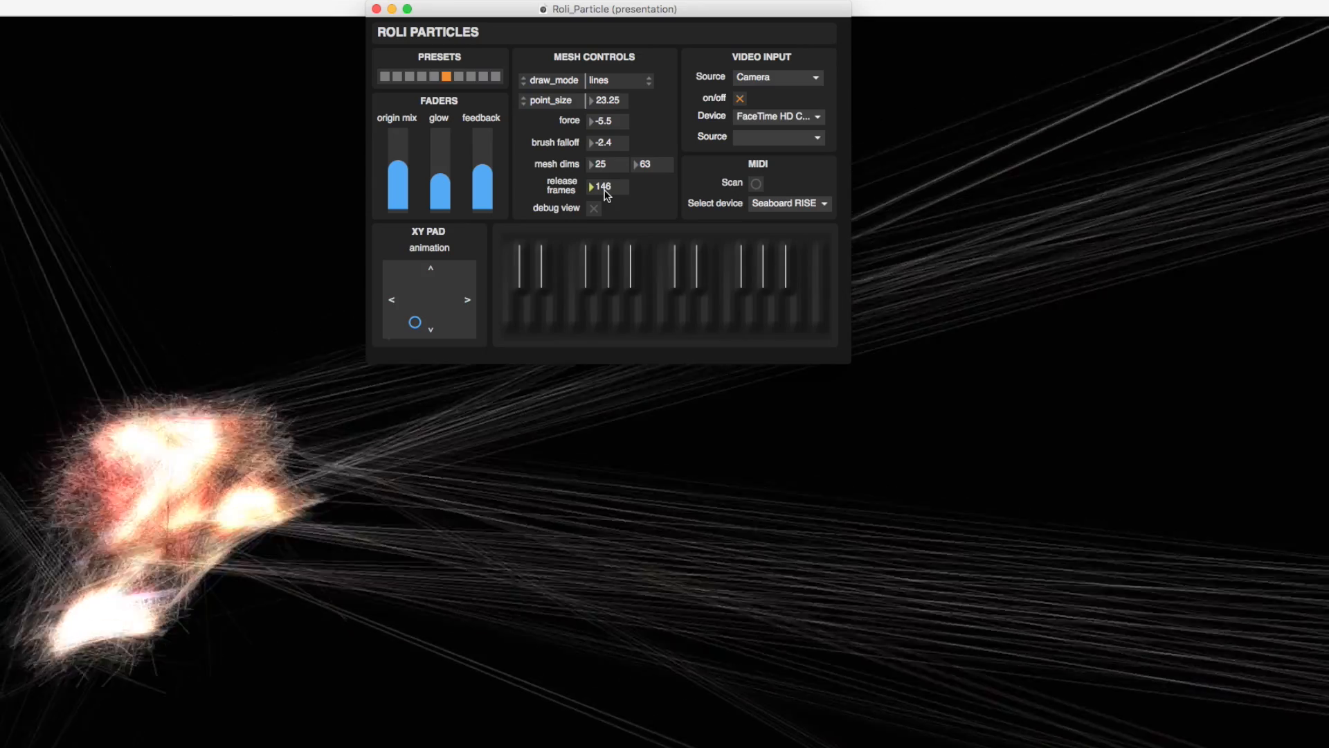
Drag the release frames number box down to 36
drag(602, 186, 602, 200)
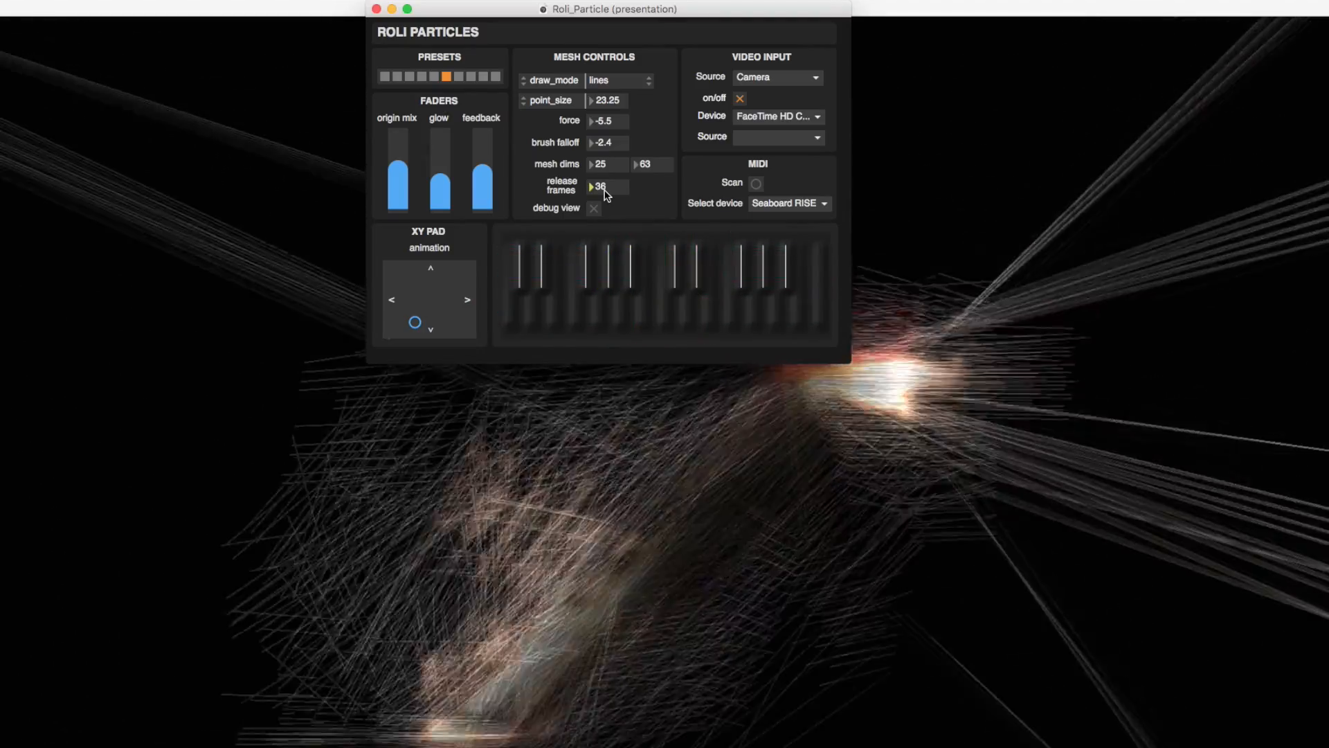
click(594, 207)
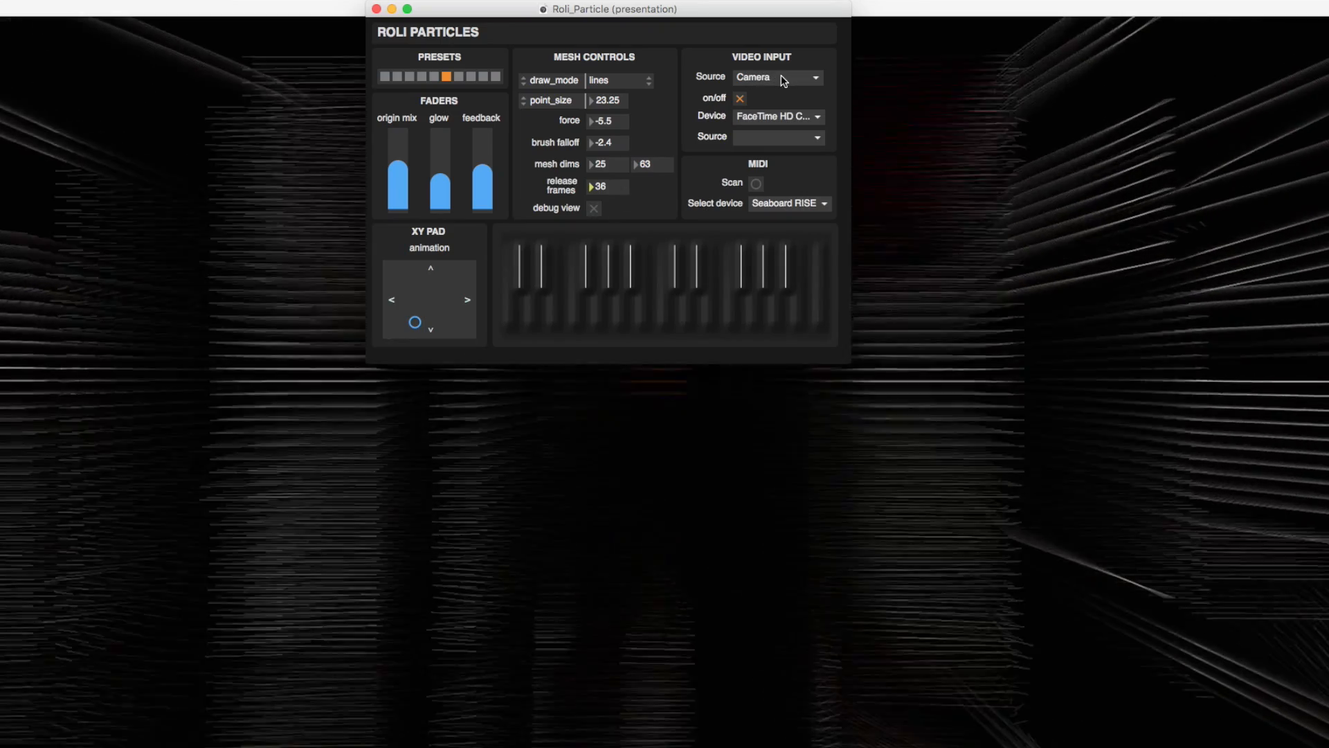
Switch the VIDEO INPUT source from Camera to Movie File (bball.mov)
click(777, 77)
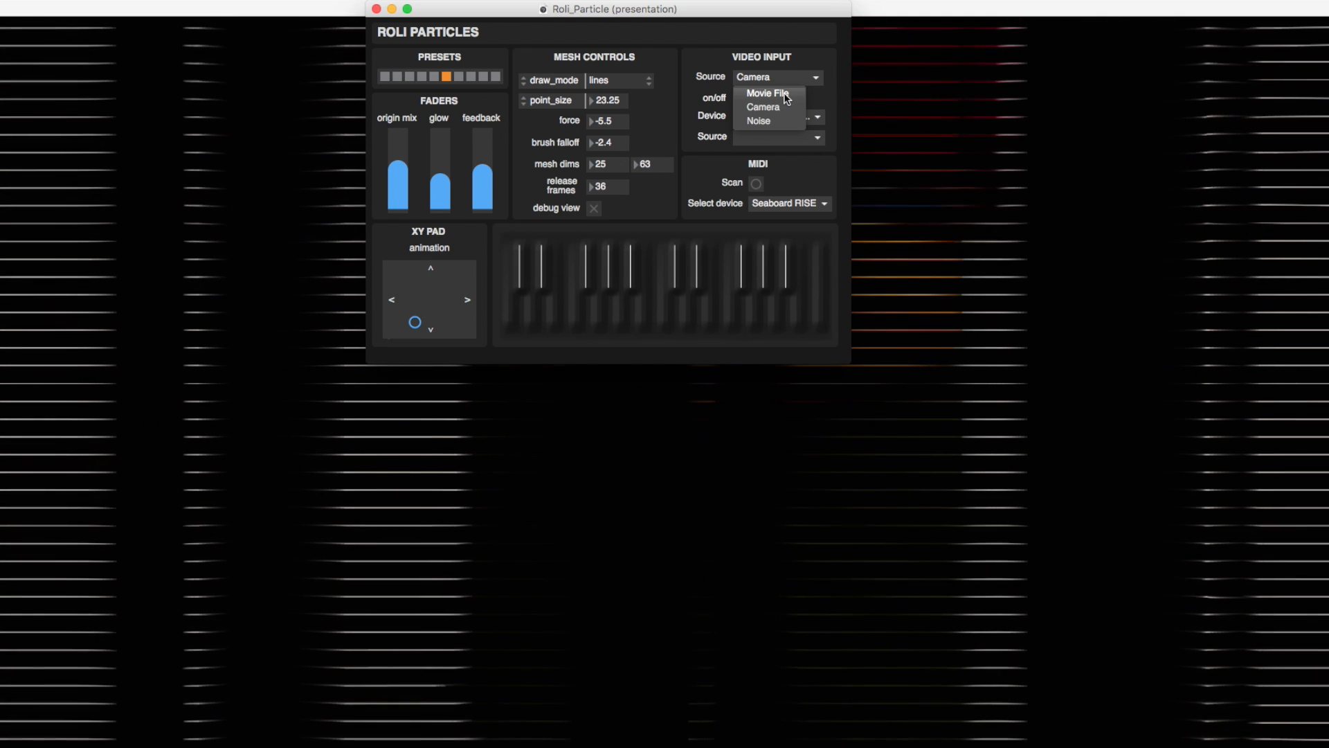
click(762, 106)
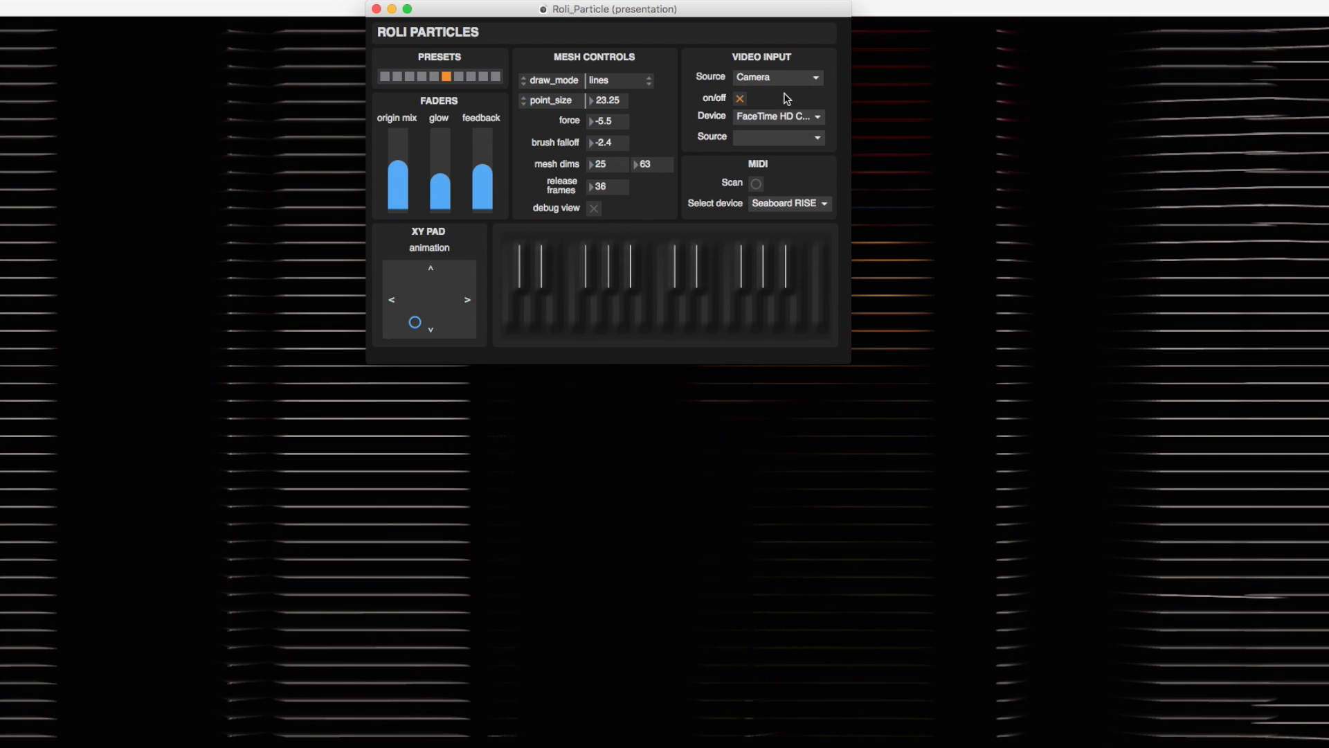
click(777, 77)
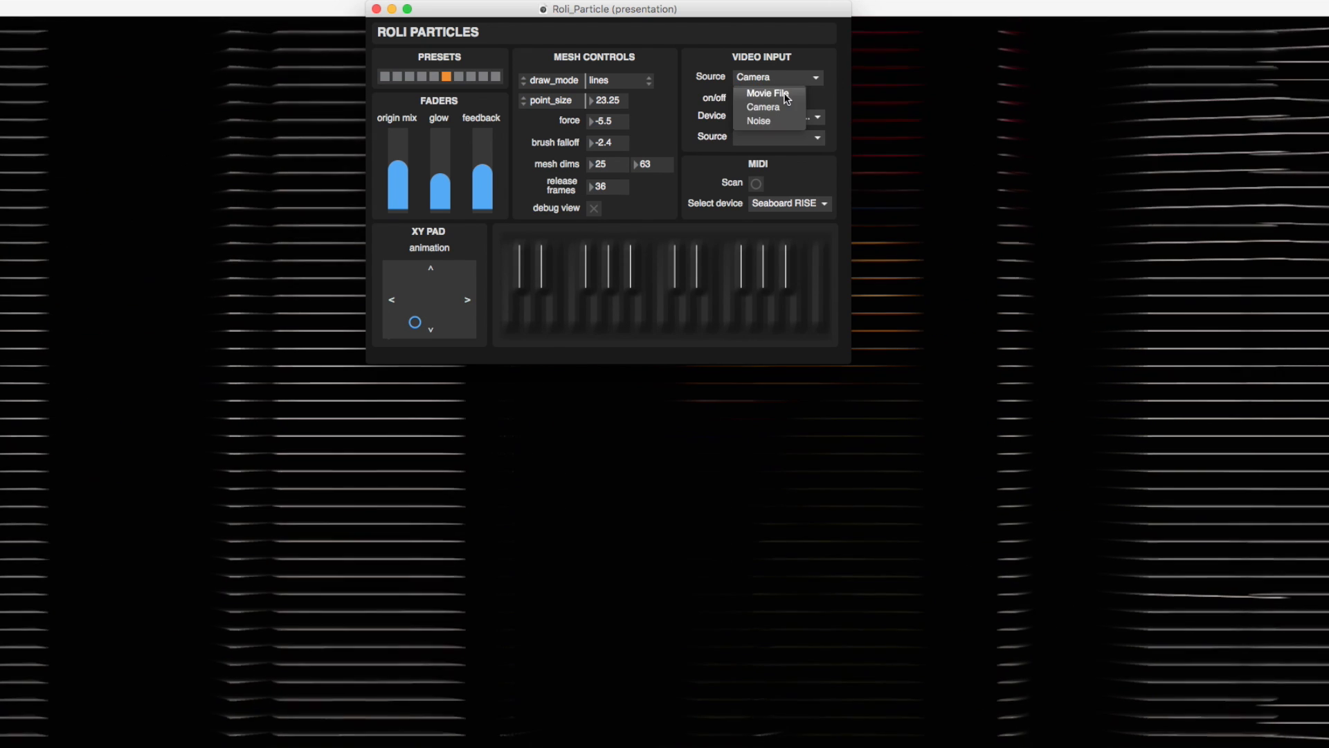
click(766, 93)
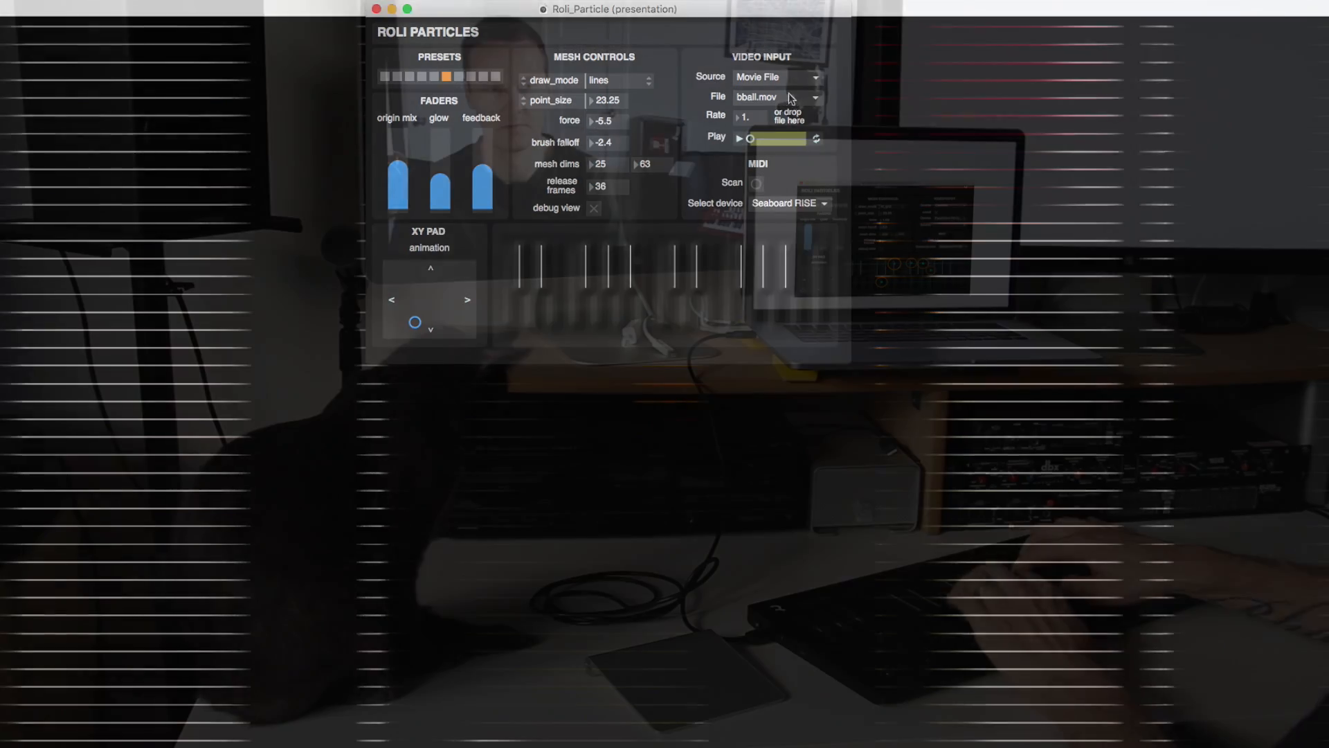